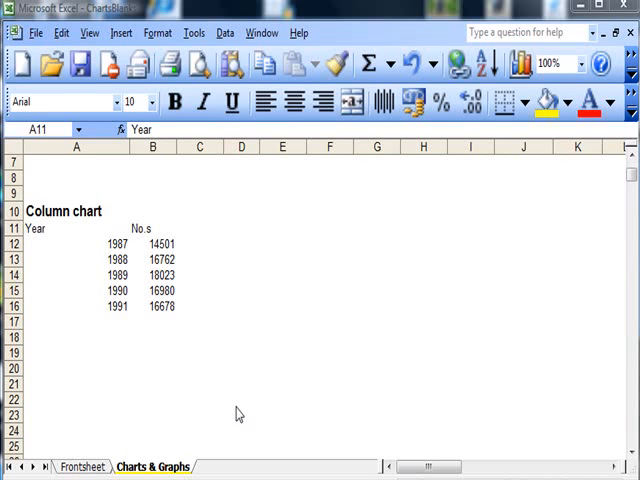
mouse_move(42, 246)
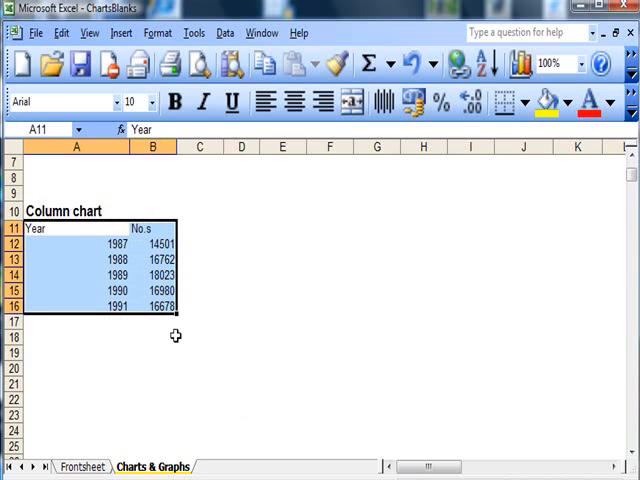
mouse_move(200, 330)
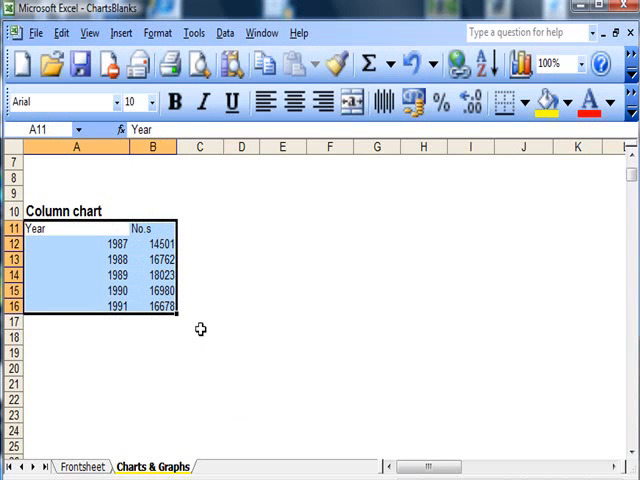
mouse_move(524, 202)
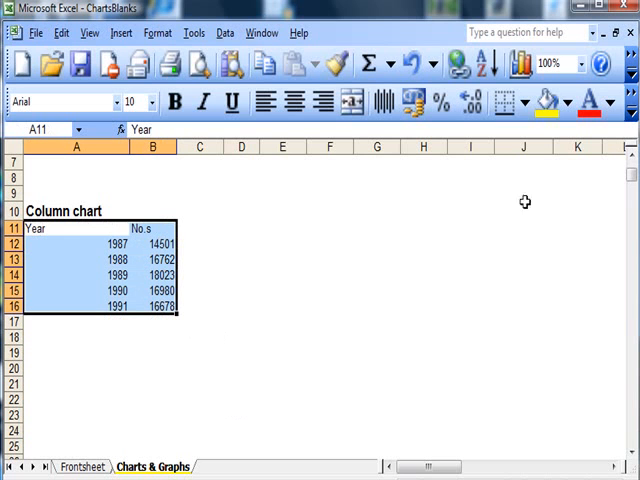
mouse_move(520, 64)
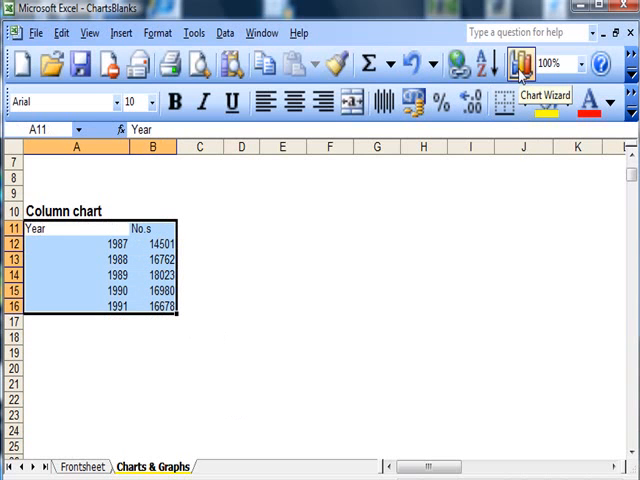
Launch the Chart Wizard and accept Column > Clustered Column to reach the source data step.
click(522, 64)
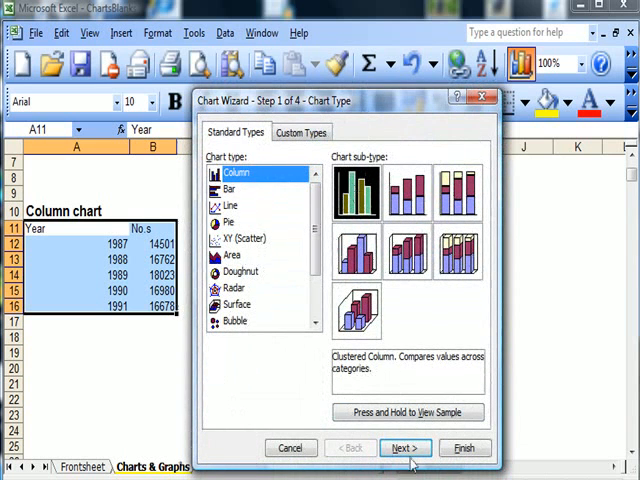
click(404, 448)
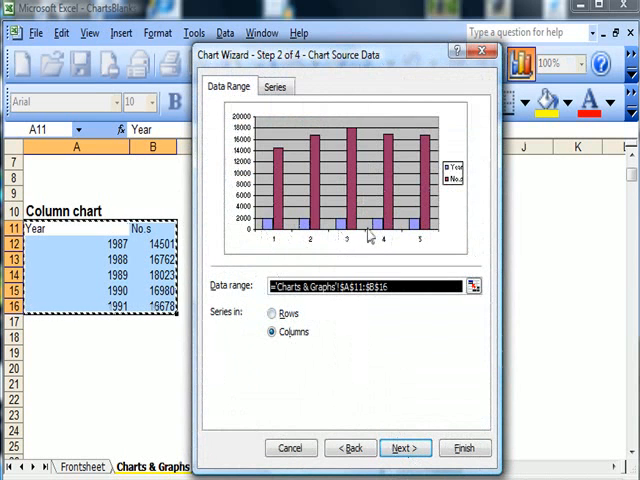
mouse_move(280, 162)
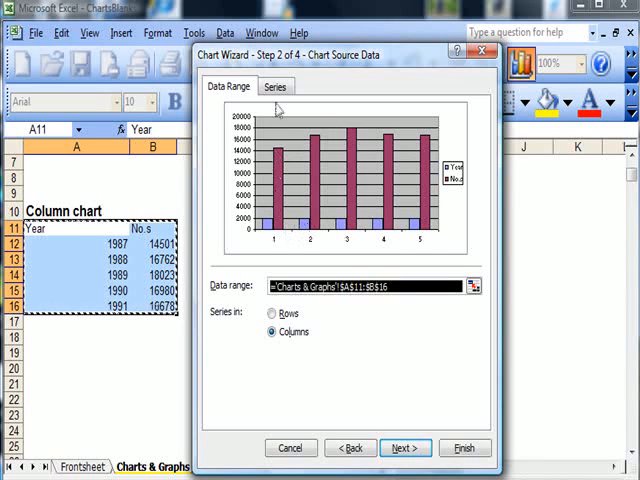
On the Series tab, remove the Year series so only No.s is plotted.
click(276, 88)
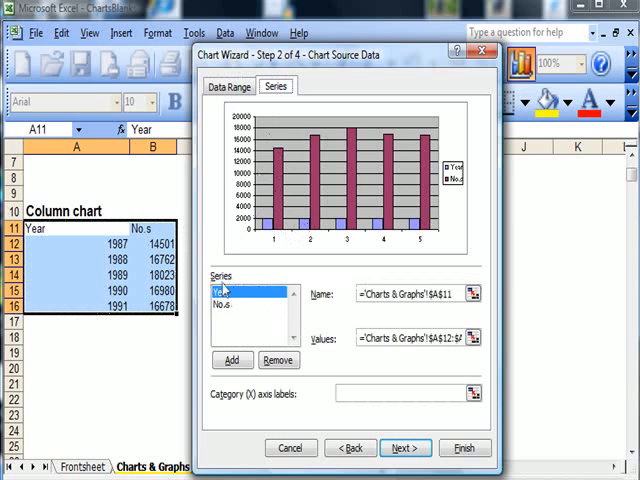
click(280, 360)
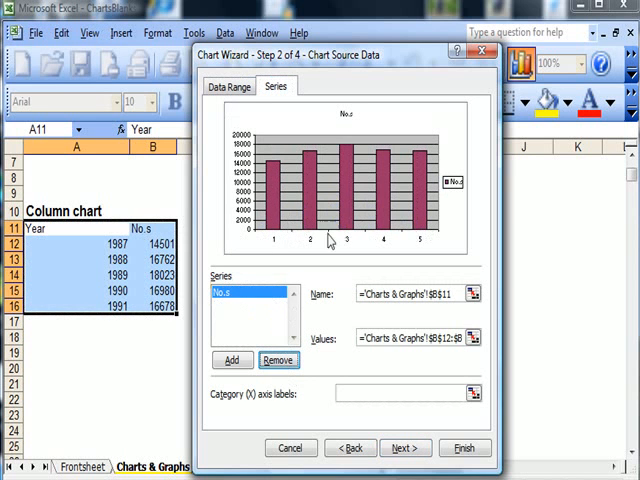
mouse_move(268, 266)
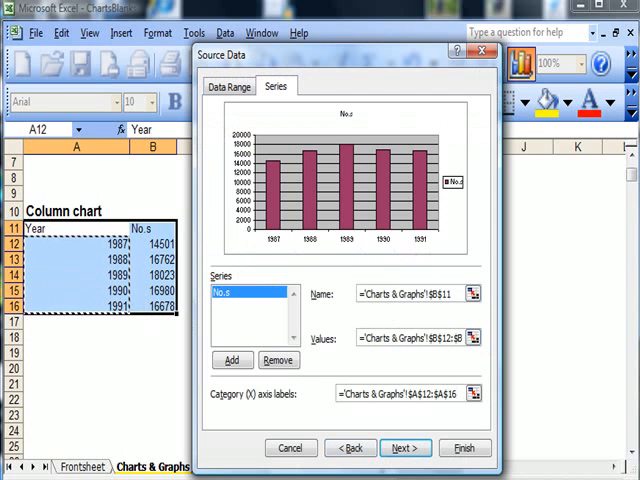
In Chart Options, replace the chart title with 'Annual Population Chart'.
click(404, 448)
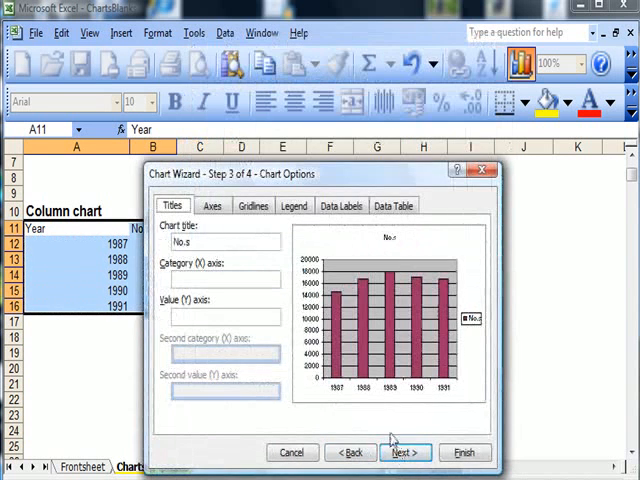
triple_click(222, 240)
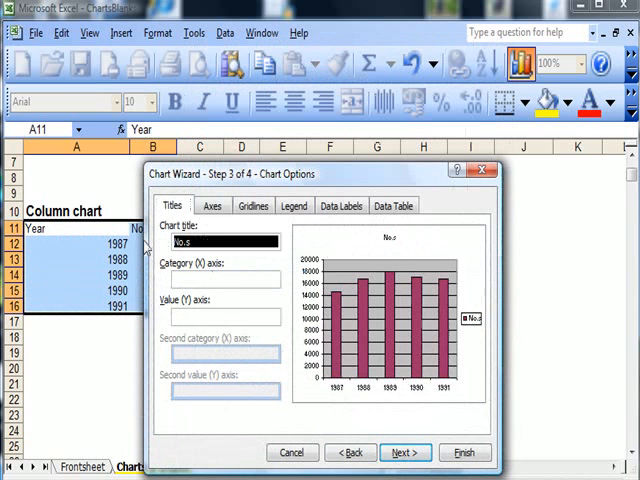
text(Annual Pop)
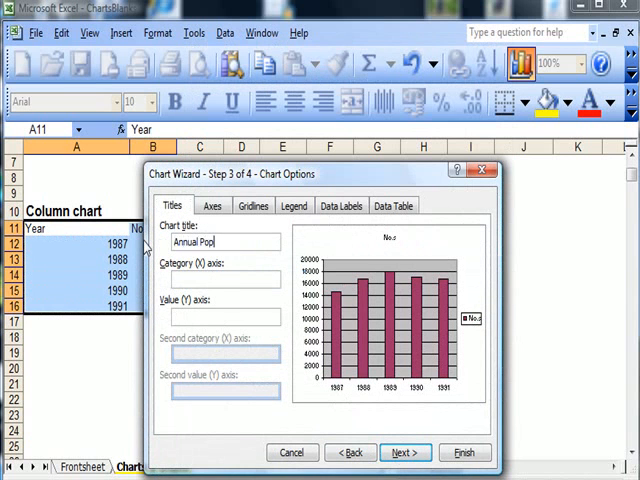
text(ulation)
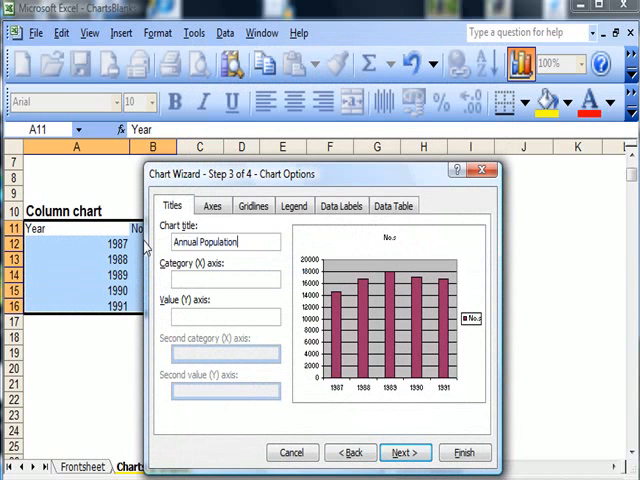
text(Chart)
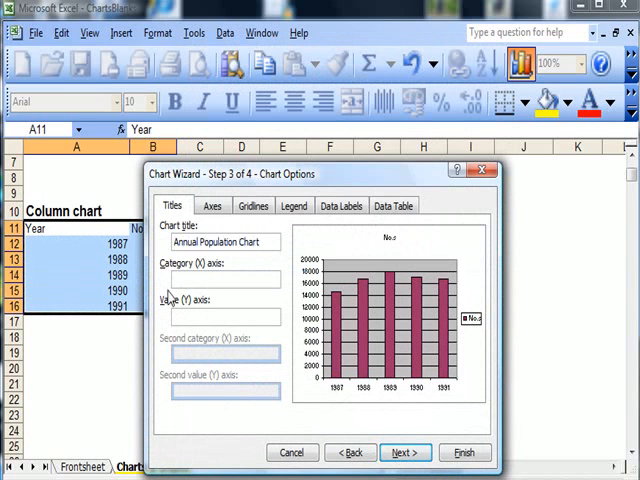
Browse Axes and Gridlines, then try legend placement Bottom, Top, Right and Left.
click(210, 204)
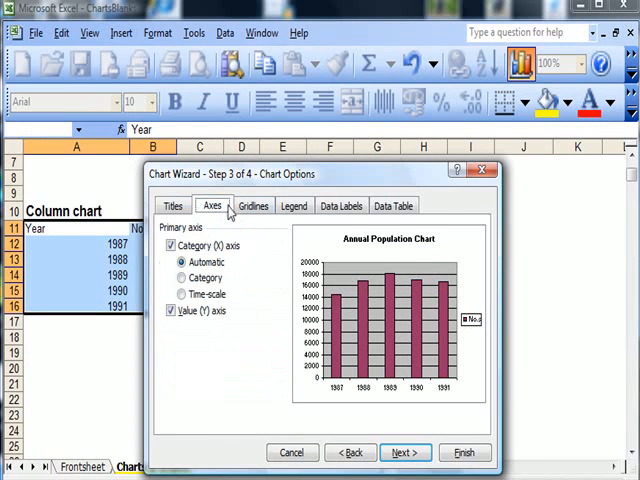
click(252, 204)
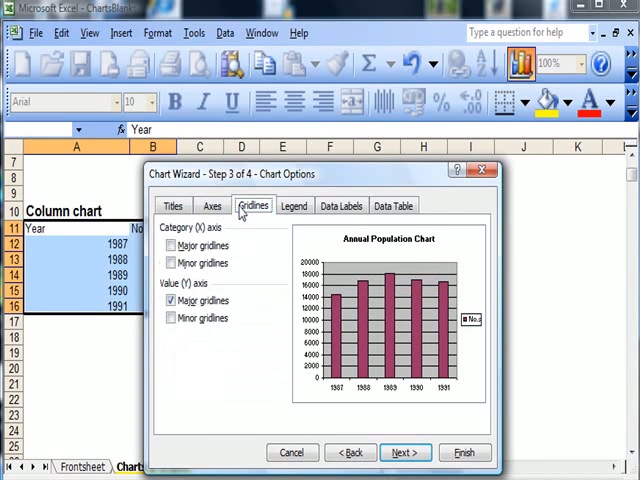
mouse_move(296, 204)
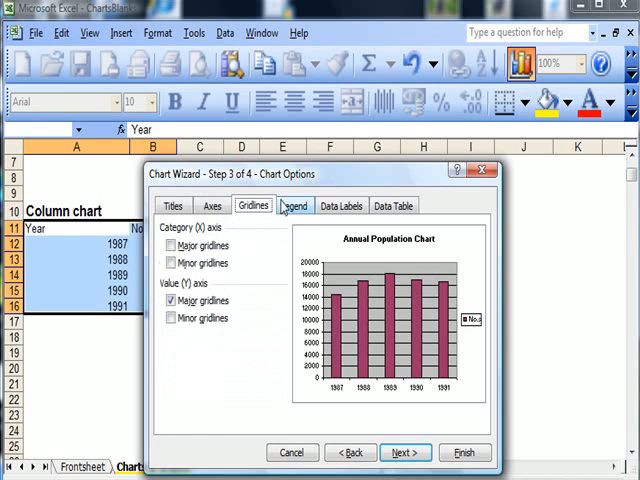
click(296, 204)
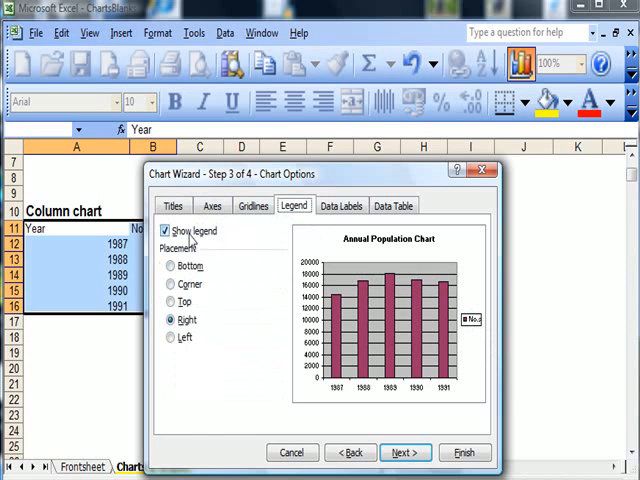
click(170, 266)
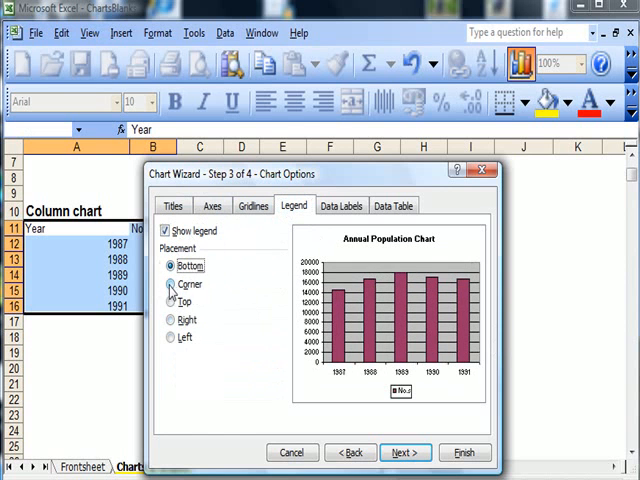
click(172, 300)
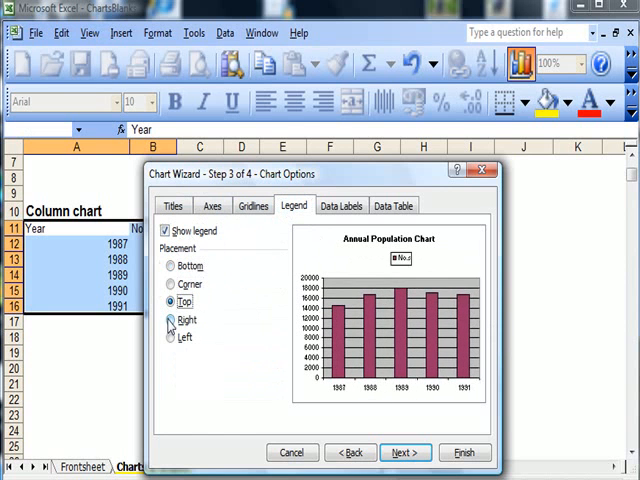
click(170, 336)
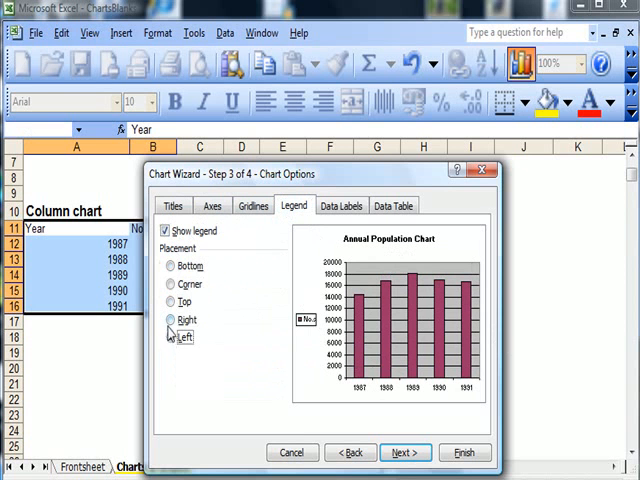
click(164, 232)
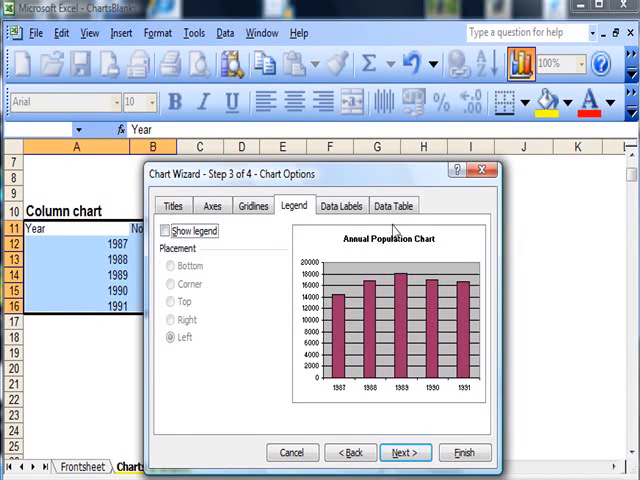
mouse_move(392, 206)
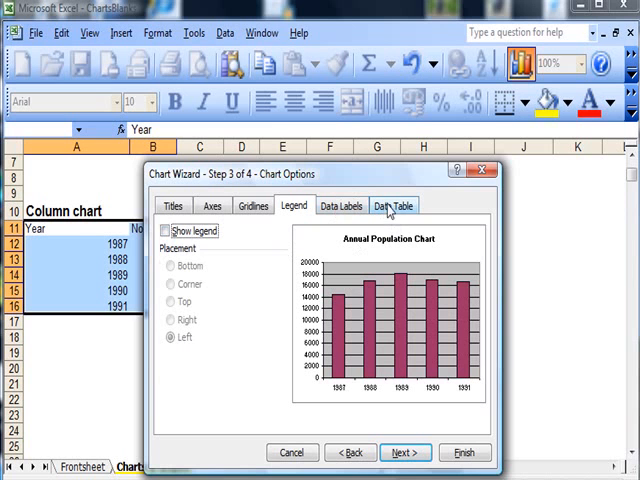
mouse_move(404, 452)
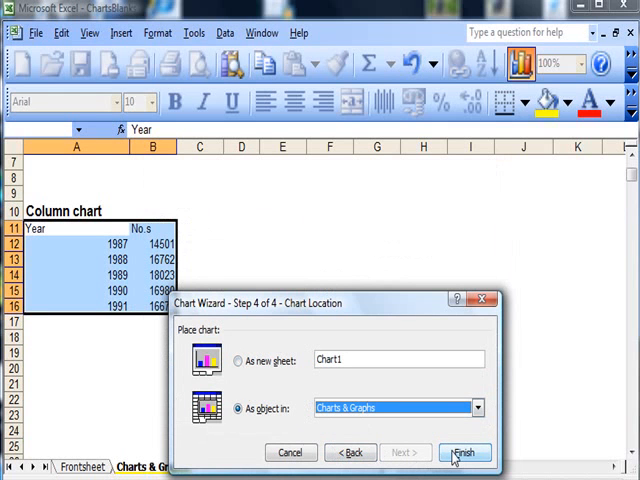
Finish the chart as an object on the Charts & Graphs sheet and stretch it taller.
click(464, 452)
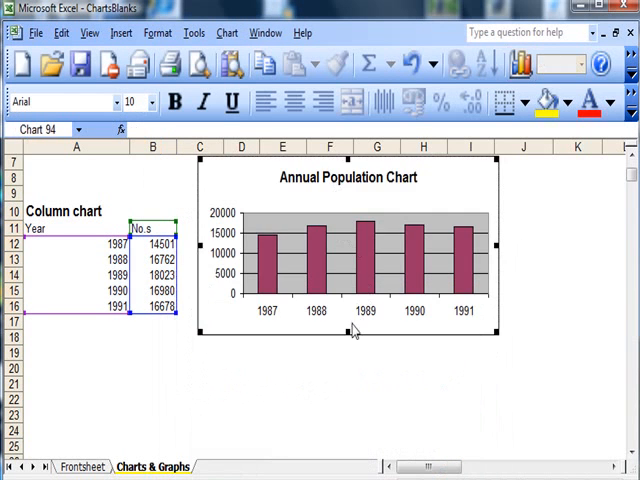
drag(348, 328, 348, 404)
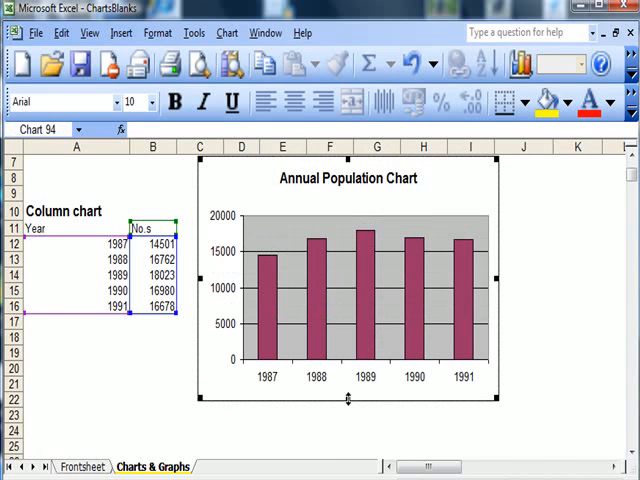
mouse_move(340, 428)
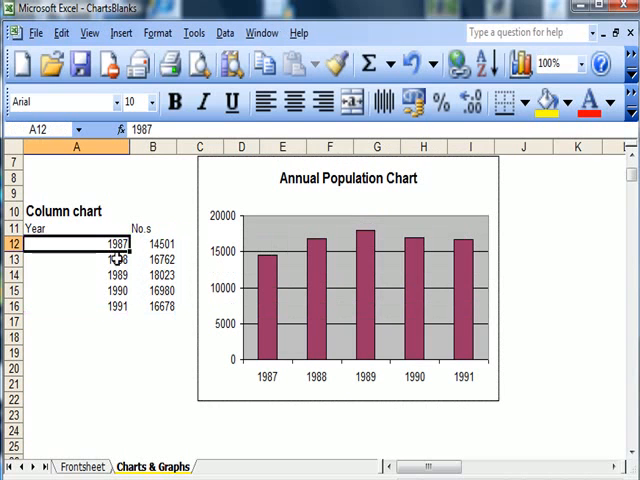
Enter 2006 in A15 and 2007 in A16 so the chart years run 2003–2007.
text(2003)
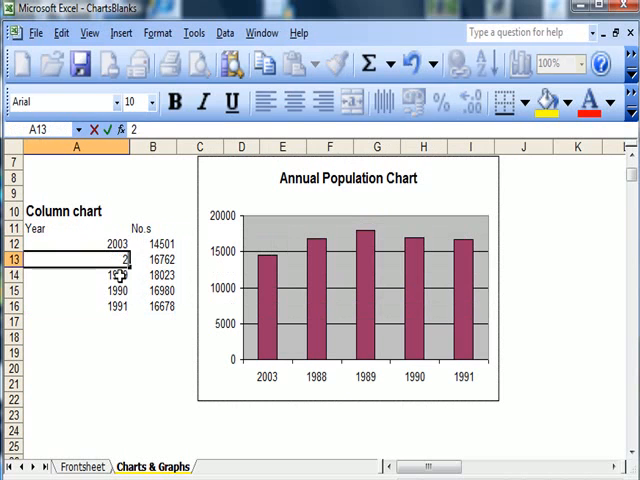
key(Return)
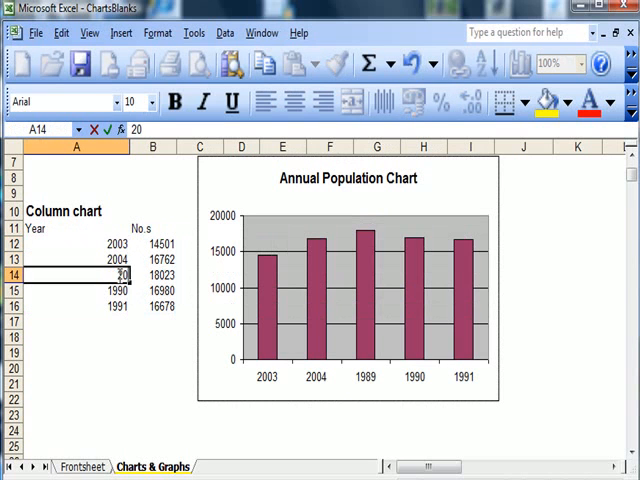
key(Return)
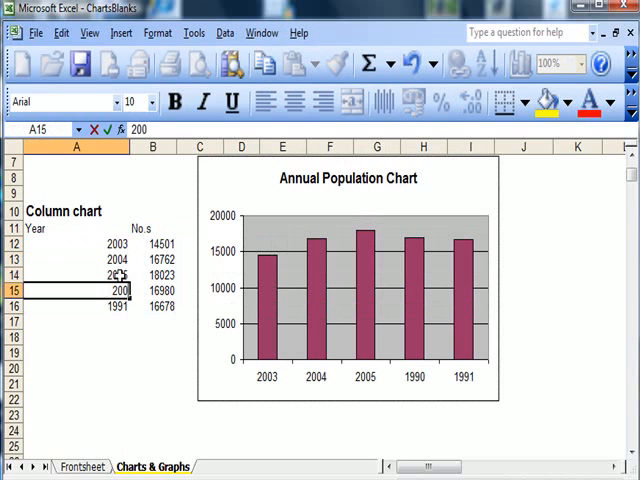
key(Return)
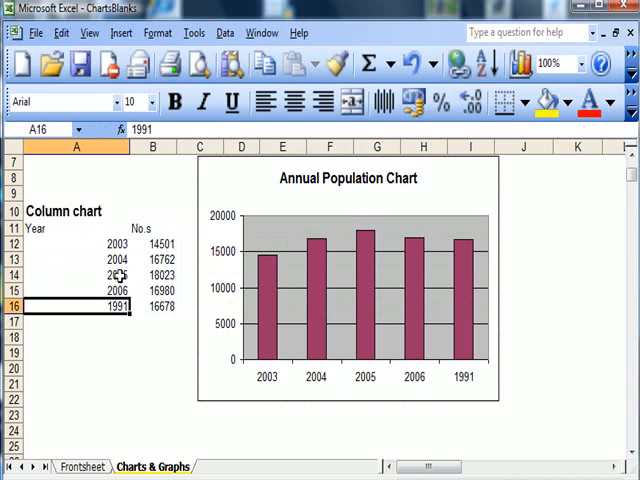
text(2007)
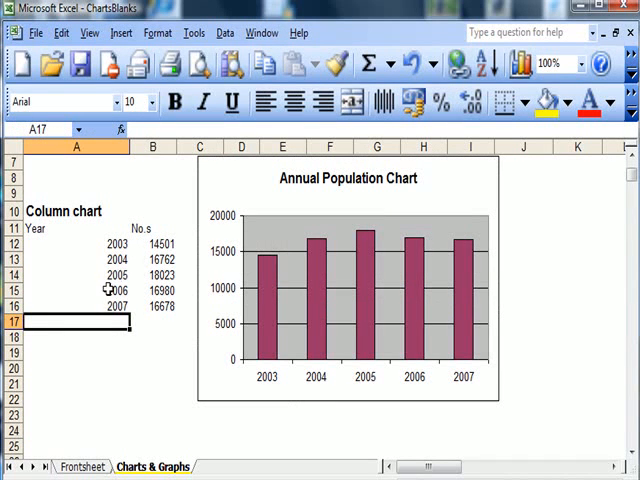
mouse_move(390, 222)
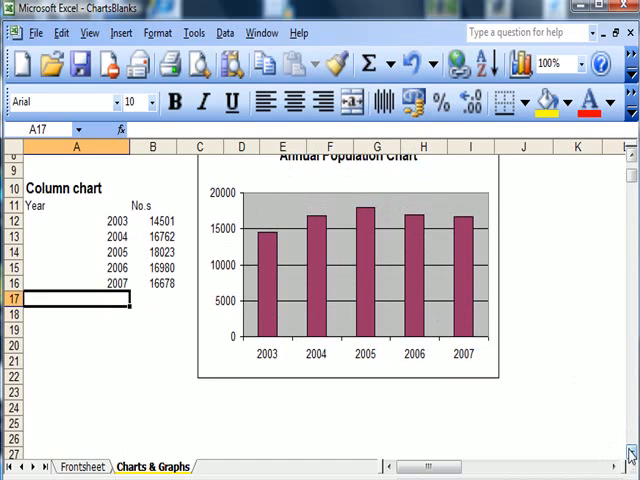
Scroll down the sheet to the Pie Chart regions table.
scroll(down, 3)
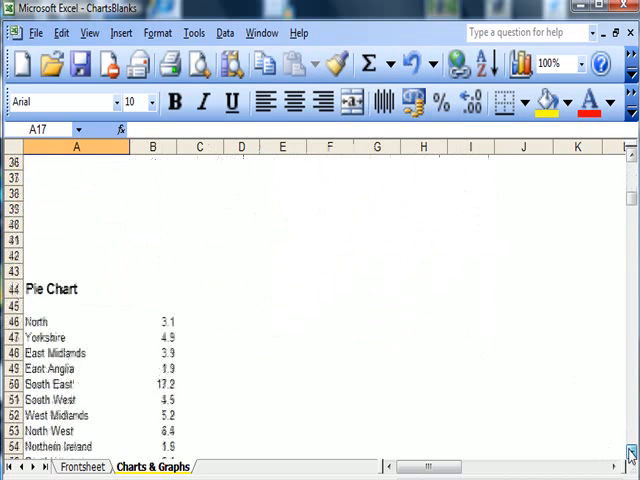
scroll(down, 3)
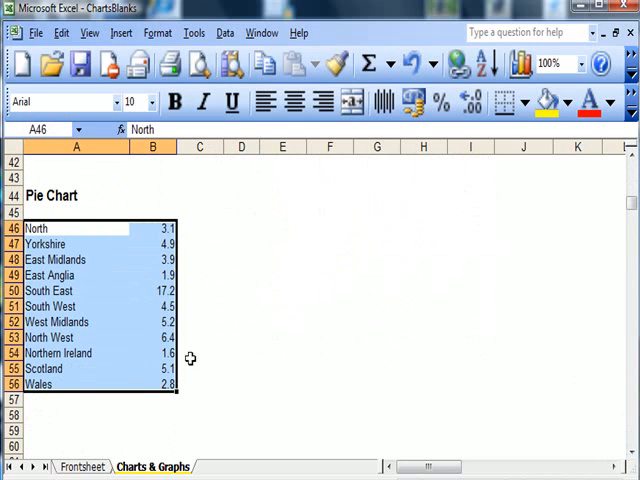
mouse_move(488, 340)
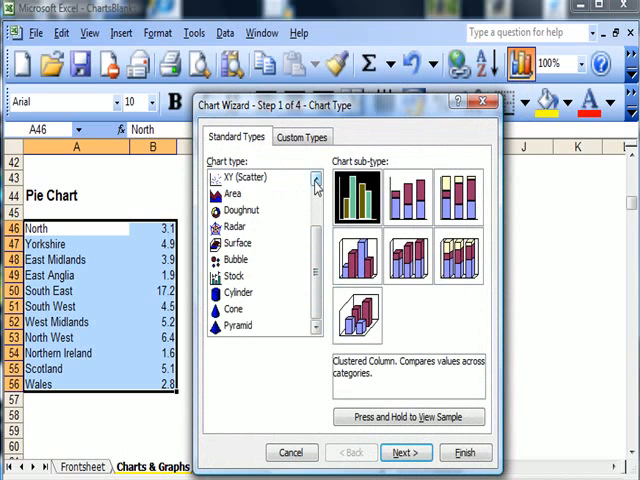
Choose Pie with the exploded 3-D effect subtype and advance to the data range step.
click(232, 192)
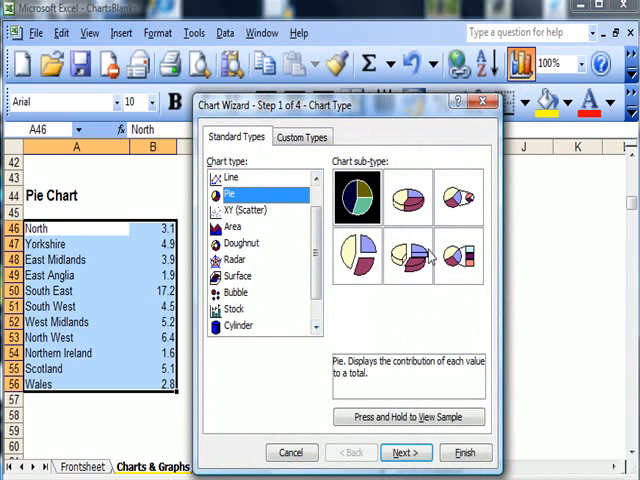
click(406, 256)
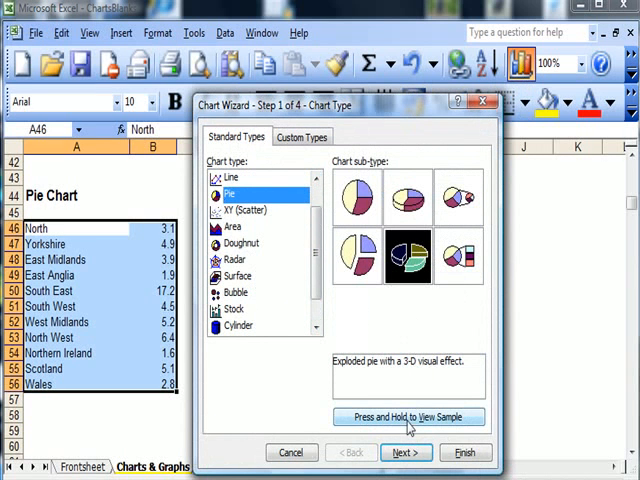
click(404, 452)
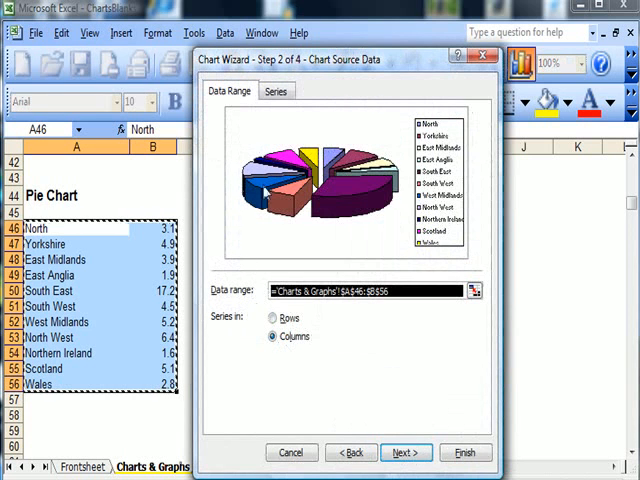
mouse_move(312, 264)
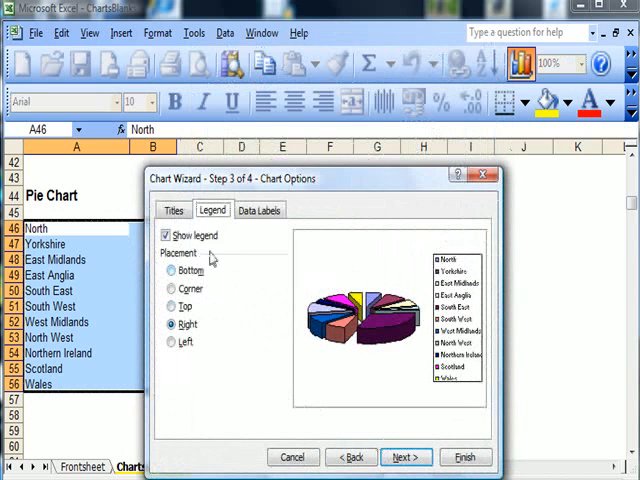
Title the chart 'Pie Chart 2', enable Percentage data labels and continue to chart location.
click(172, 210)
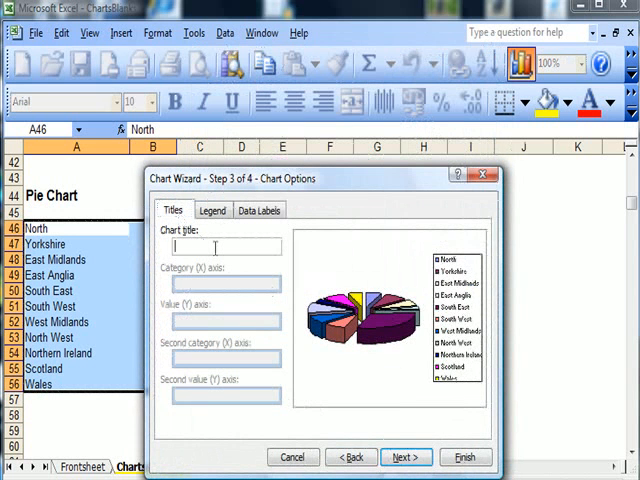
text(Pie Chart)
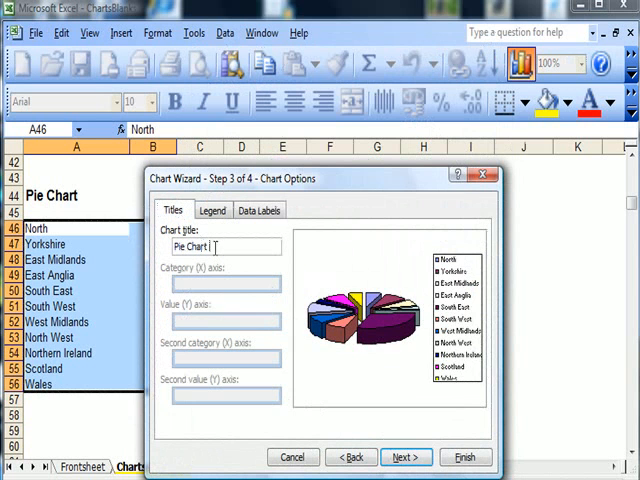
text(2)
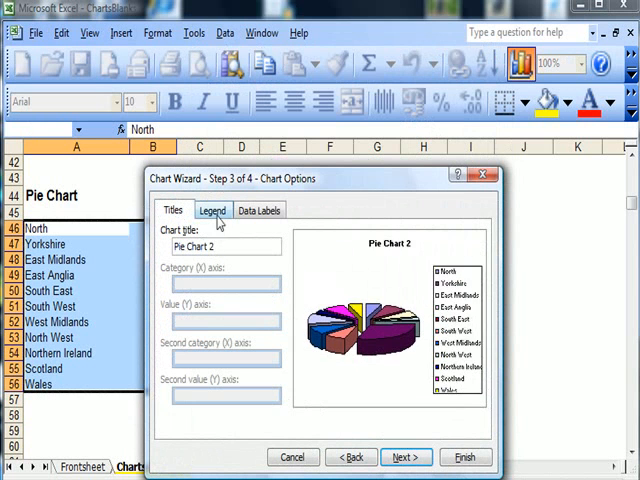
click(212, 210)
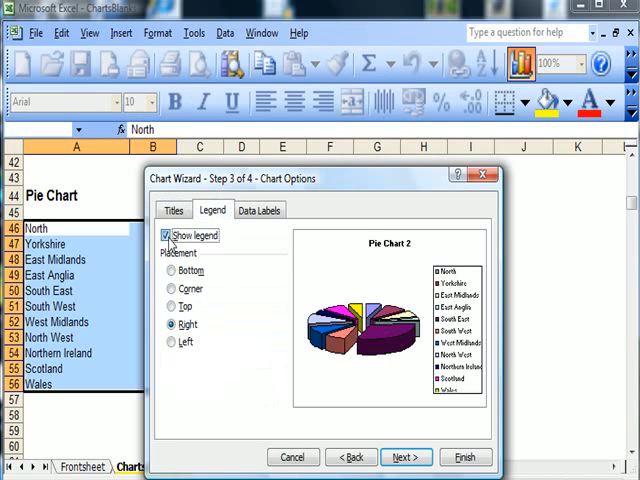
click(260, 210)
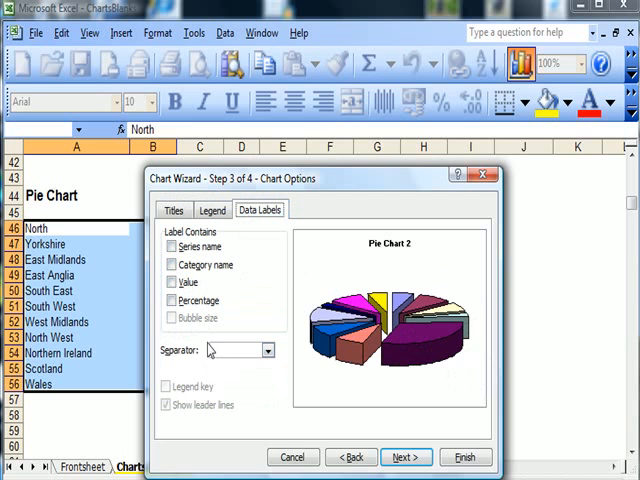
click(172, 300)
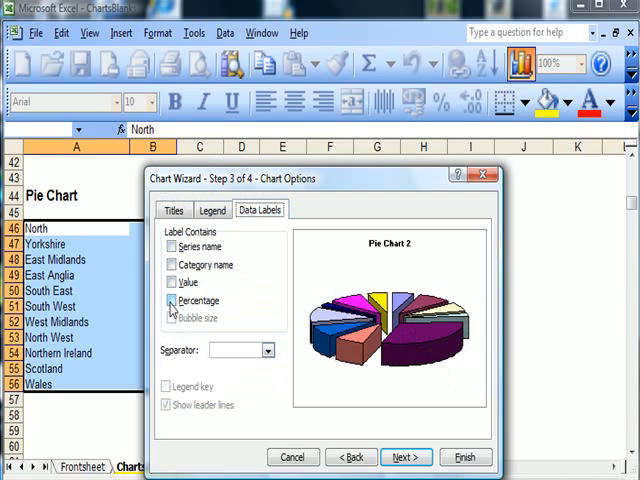
click(172, 300)
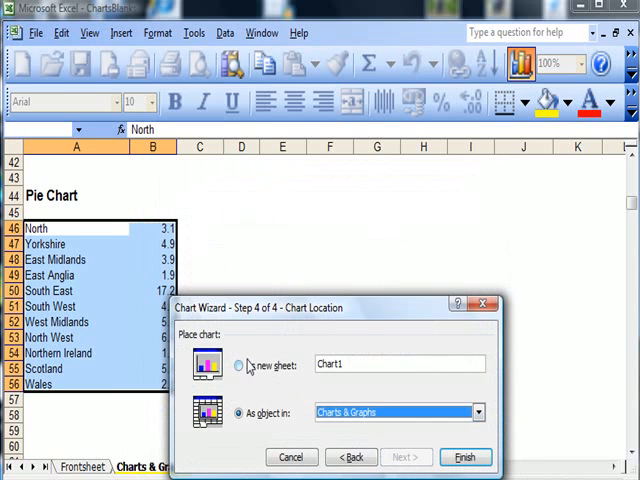
Place the pie chart as a new sheet named 'Pie Chart 2' and finish.
click(240, 364)
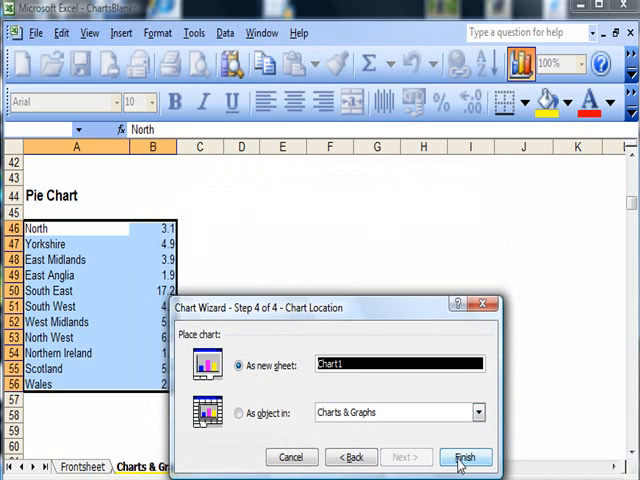
mouse_move(312, 368)
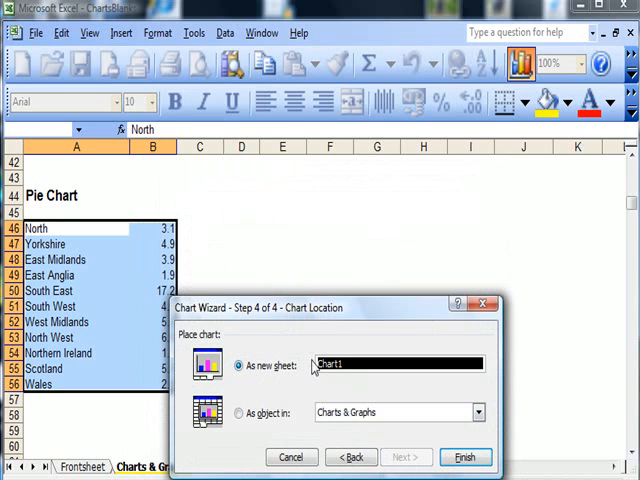
text(Pie Cha)
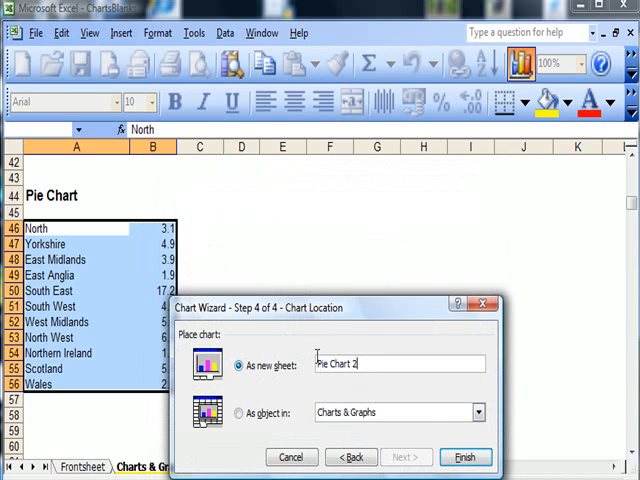
click(464, 456)
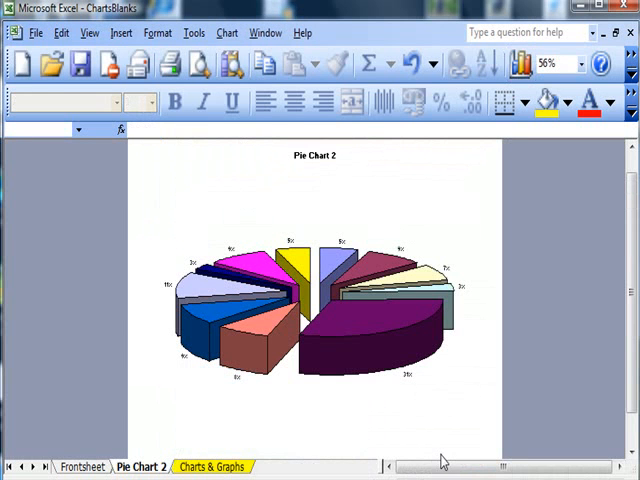
mouse_move(384, 370)
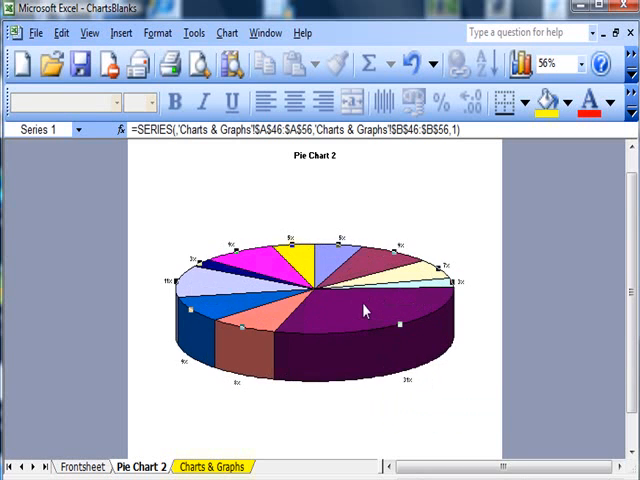
mouse_move(356, 338)
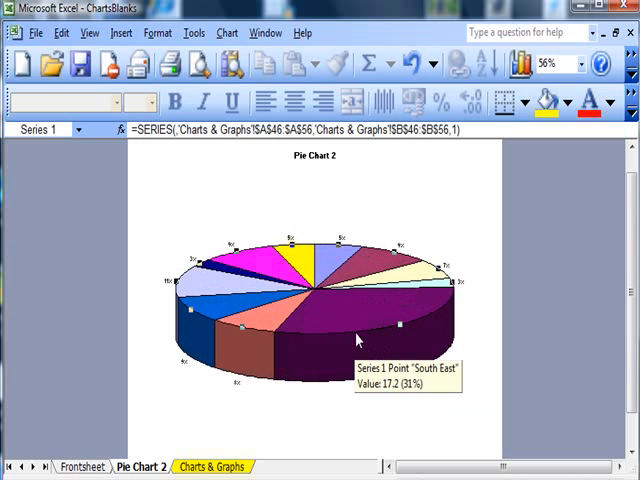
Select the South East slice (17.2, 31%) alone so it can be pulled out of the 3D pie.
click(356, 338)
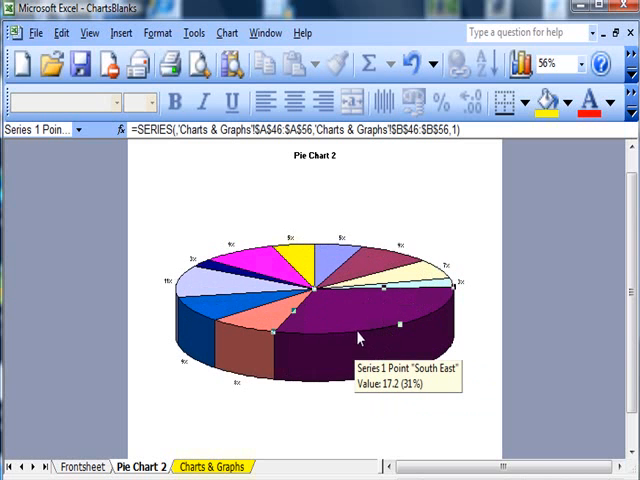
mouse_move(398, 326)
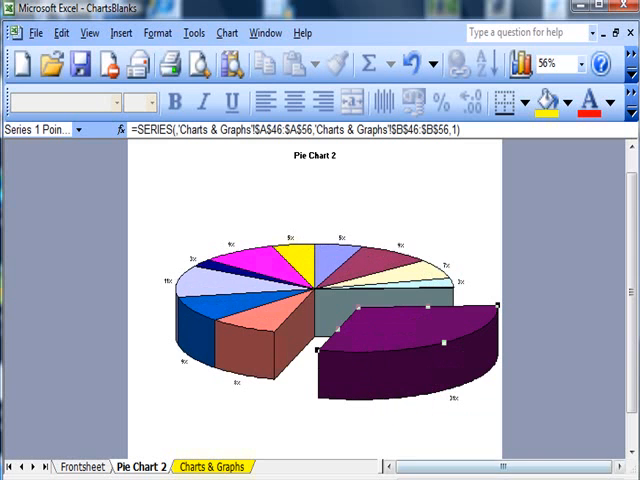
mouse_move(356, 448)
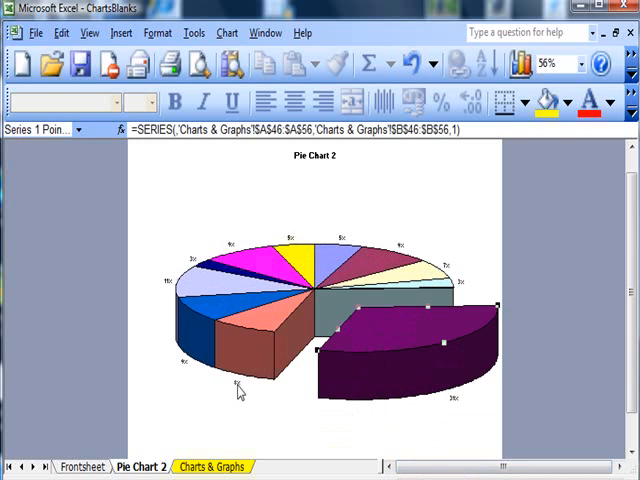
mouse_move(442, 362)
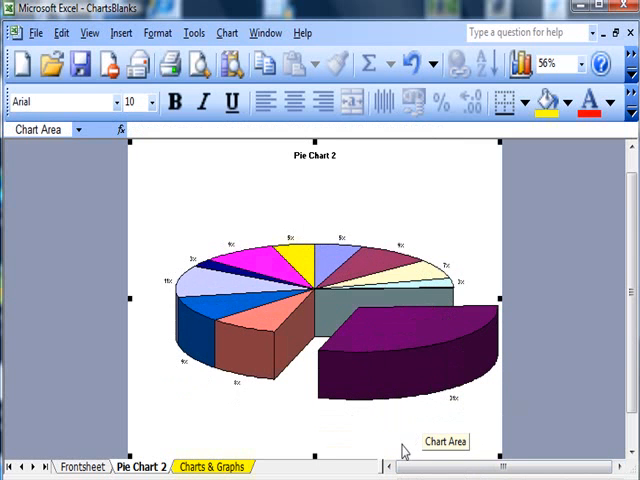
mouse_move(344, 436)
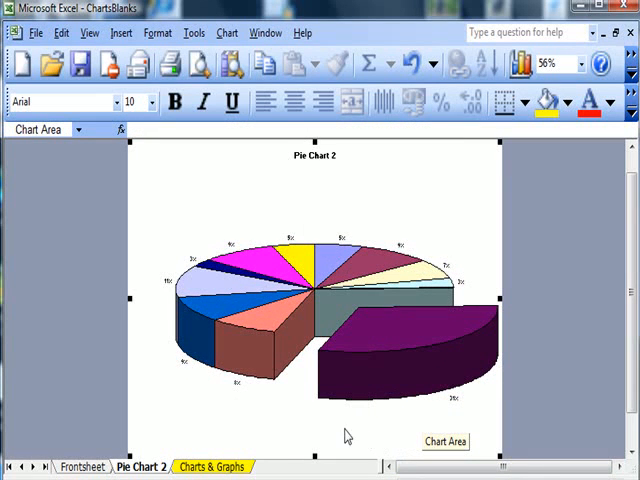
mouse_move(390, 420)
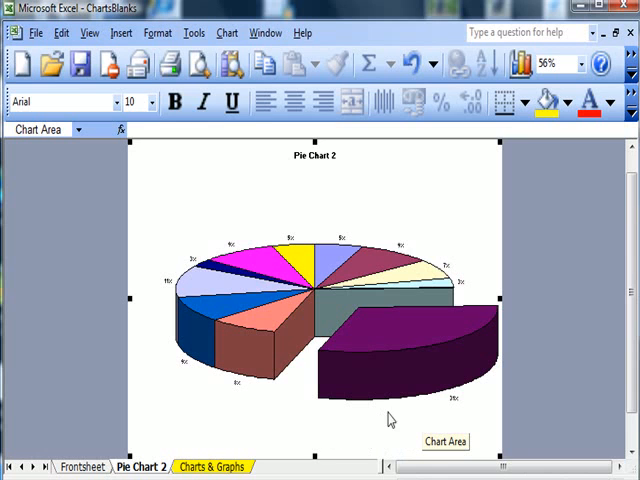
mouse_move(138, 364)
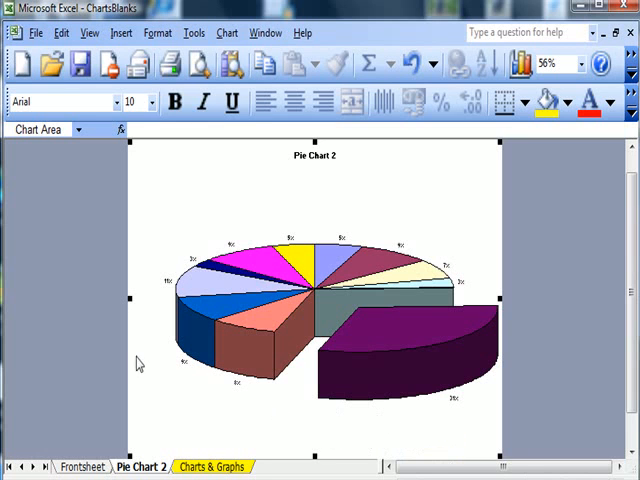